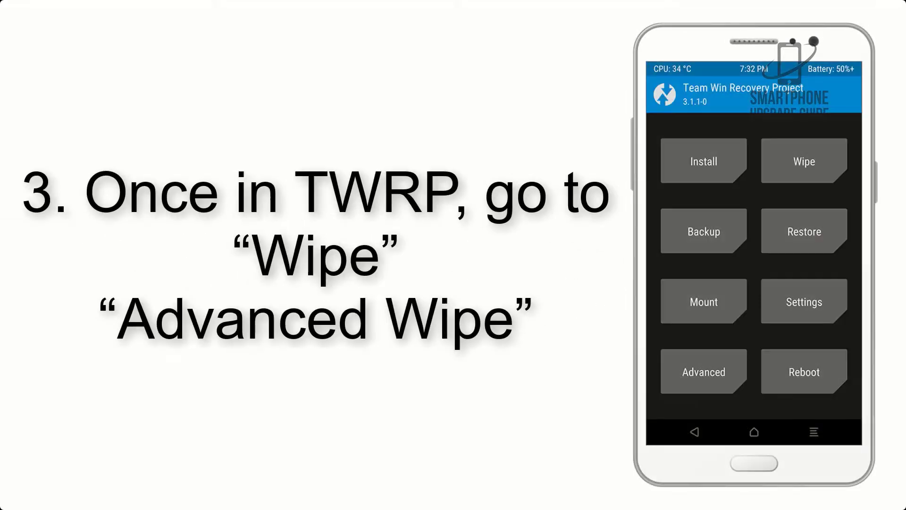
Open Wipe from the TWRP home screen, then Advanced Wipe.
left_click(802, 161)
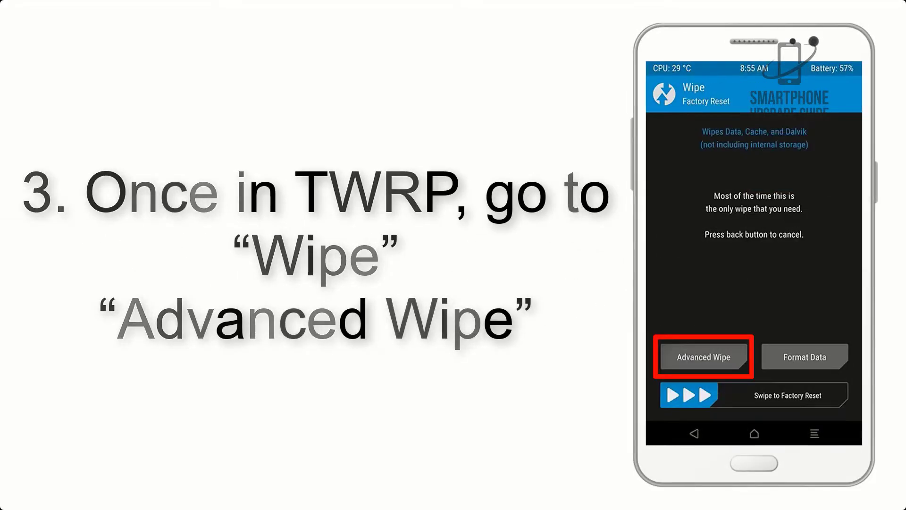
left_click(701, 356)
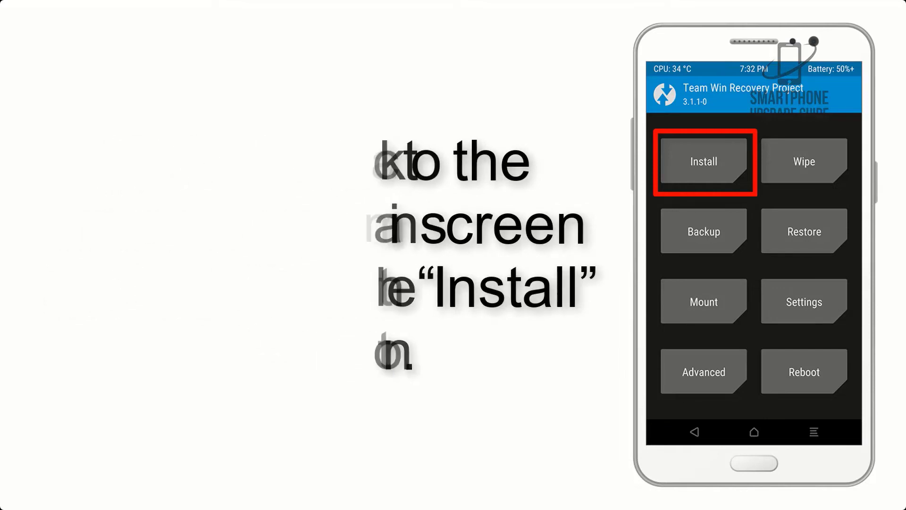
Select AOSP_ROM.zip from /sdcard/Download in Install to reach the swipe-to-flash confirmation.
left_click(703, 162)
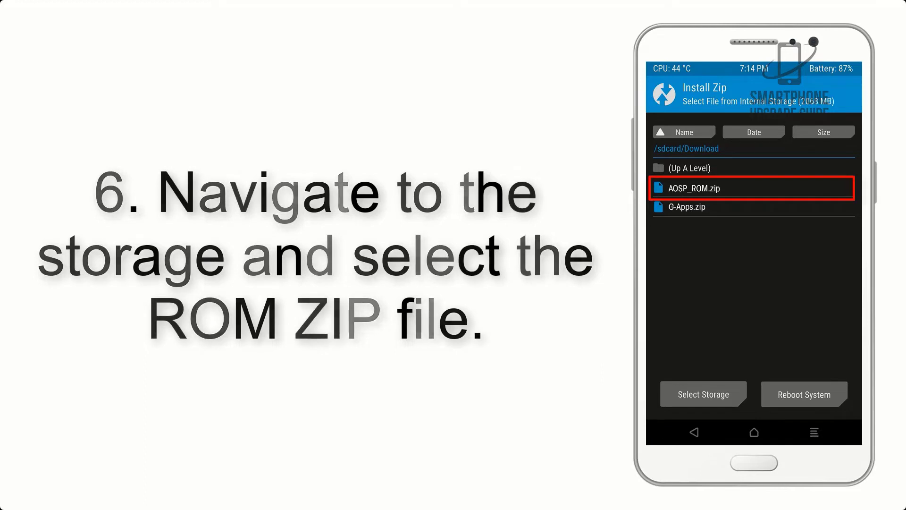
left_click(751, 188)
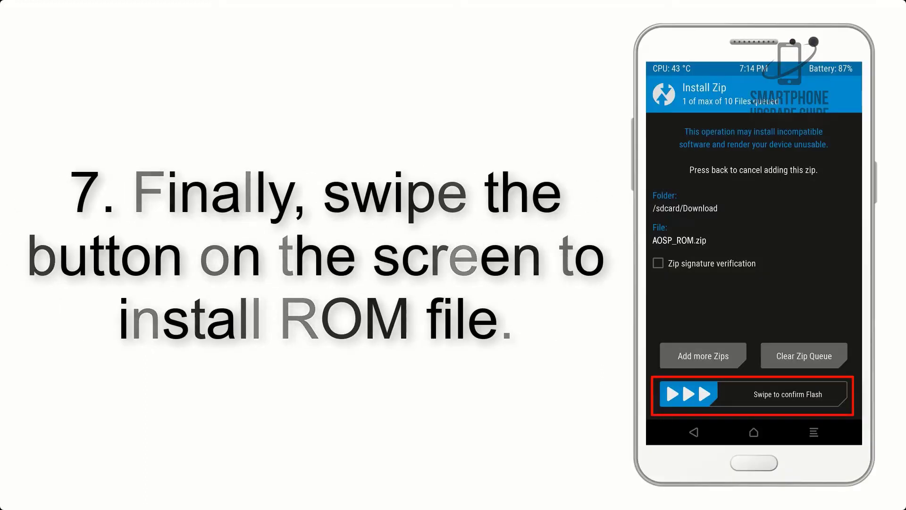